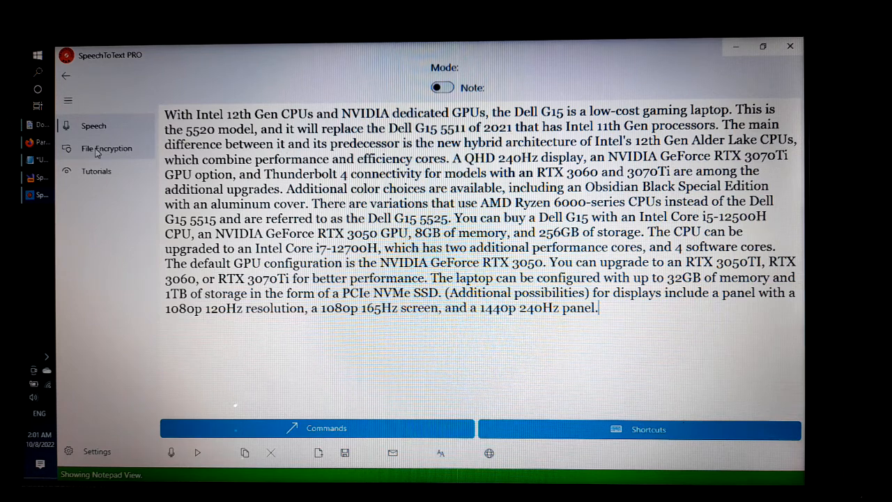
# Open the File Encryption page from the left navigation pane.
pyautogui.click(107, 148)
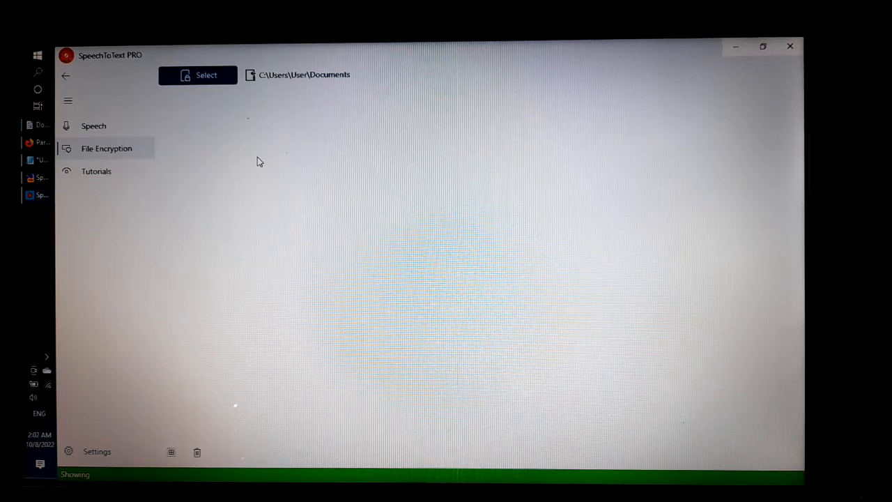
pyautogui.moveTo(223, 106)
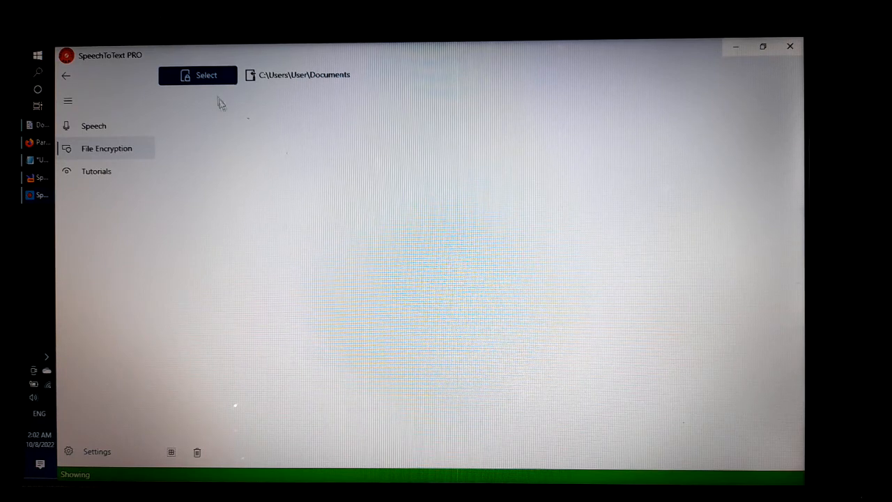
# Pick the Documents folder so its 16 files load as cards.
pyautogui.click(198, 75)
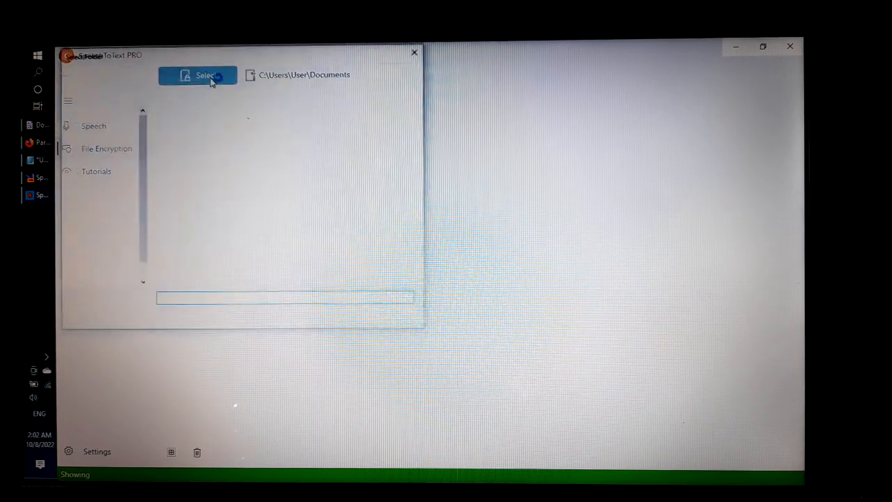
pyautogui.click(197, 75)
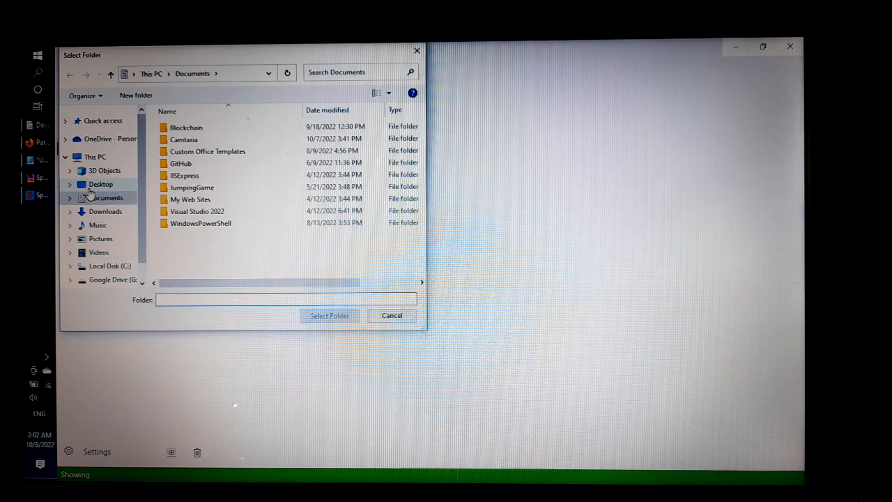
pyautogui.click(106, 197)
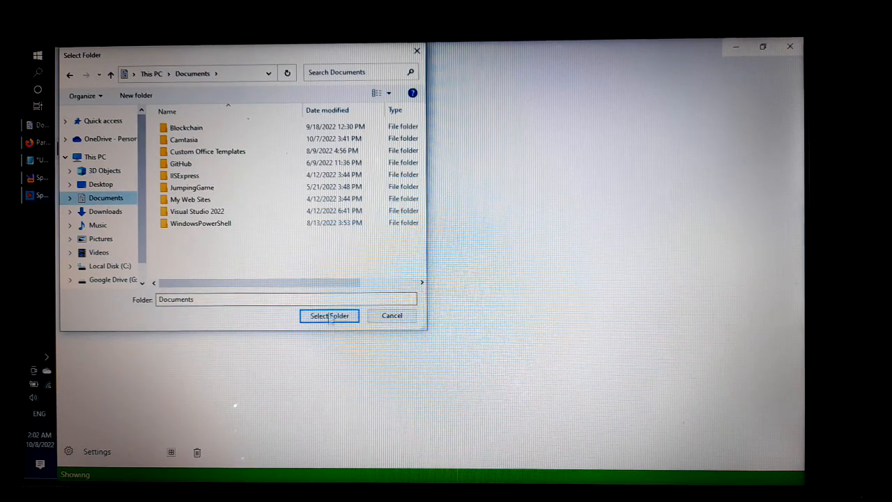
pyautogui.click(329, 315)
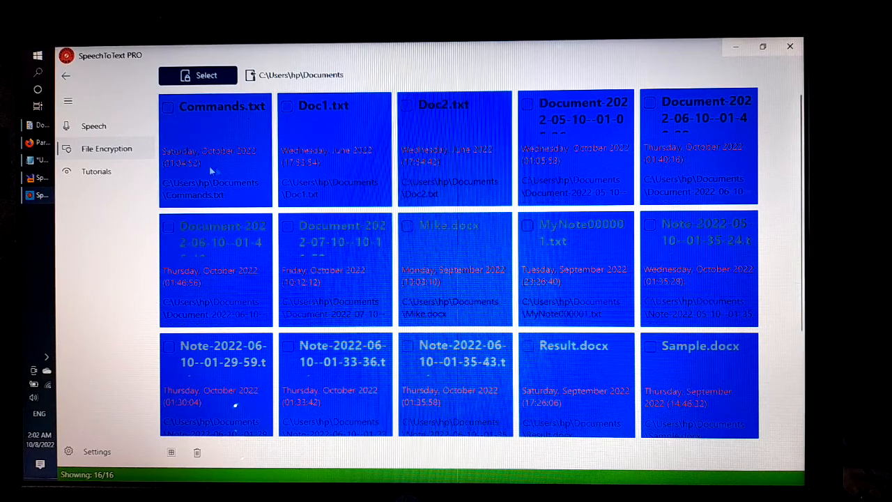
pyautogui.moveTo(227, 180)
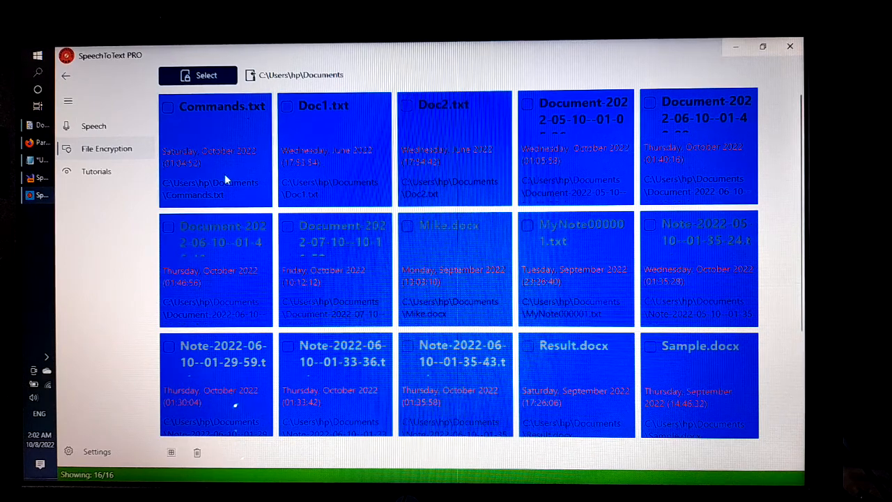
pyautogui.moveTo(182, 167)
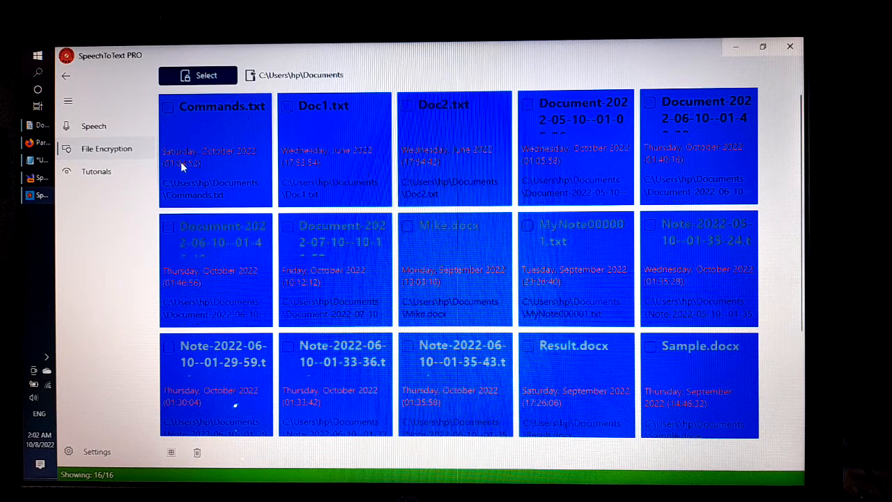
pyautogui.moveTo(296, 171)
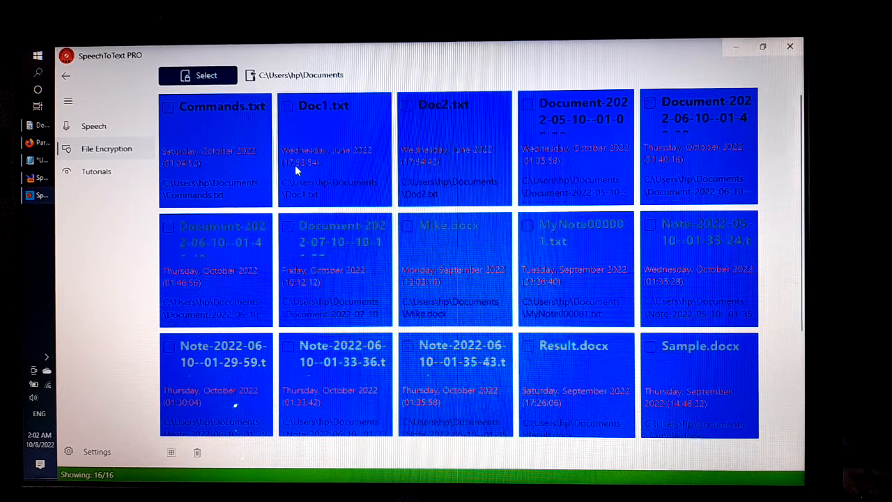
pyautogui.moveTo(230, 173)
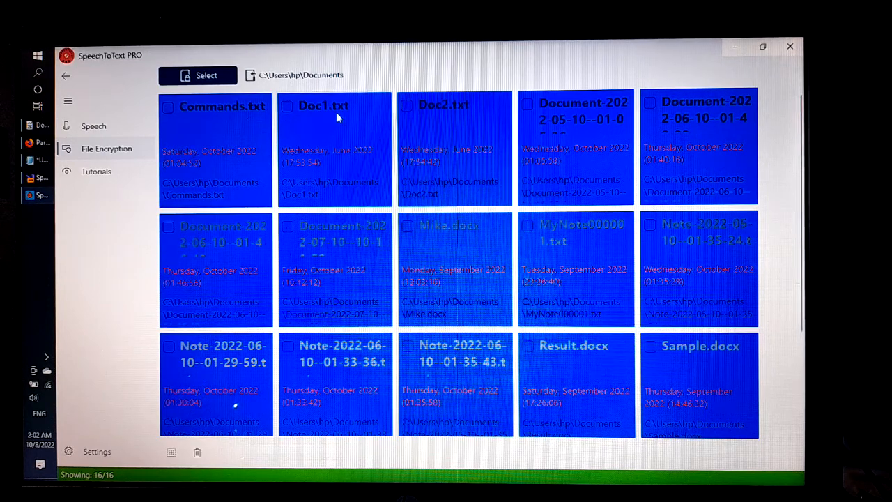
pyautogui.moveTo(348, 119)
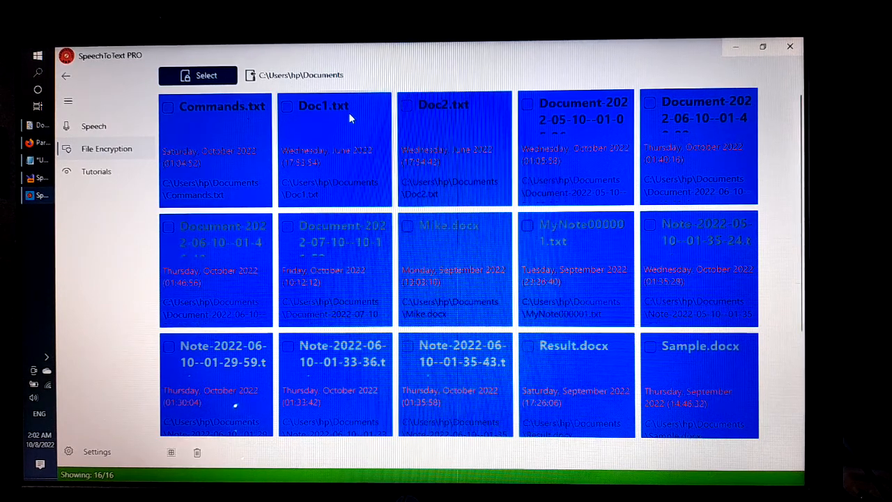
# Move between the Speech and File Encryption pages, toggling Document mode on the speech page.
pyautogui.click(93, 127)
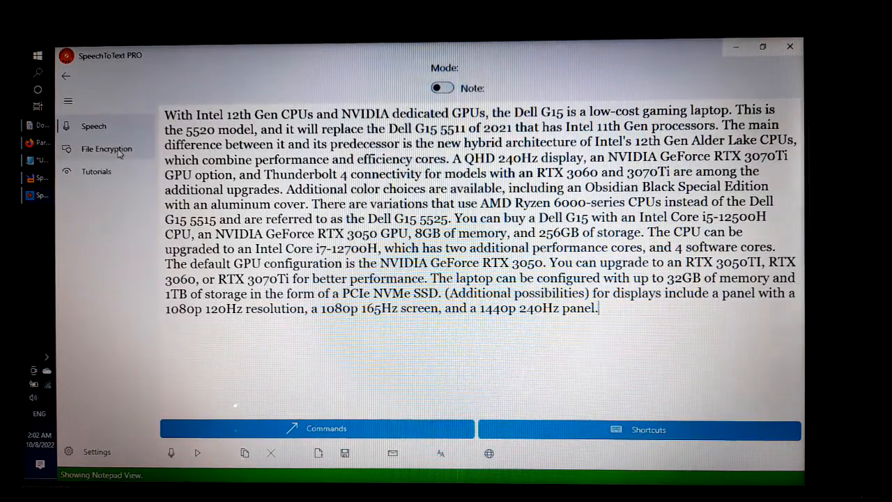
pyautogui.click(107, 148)
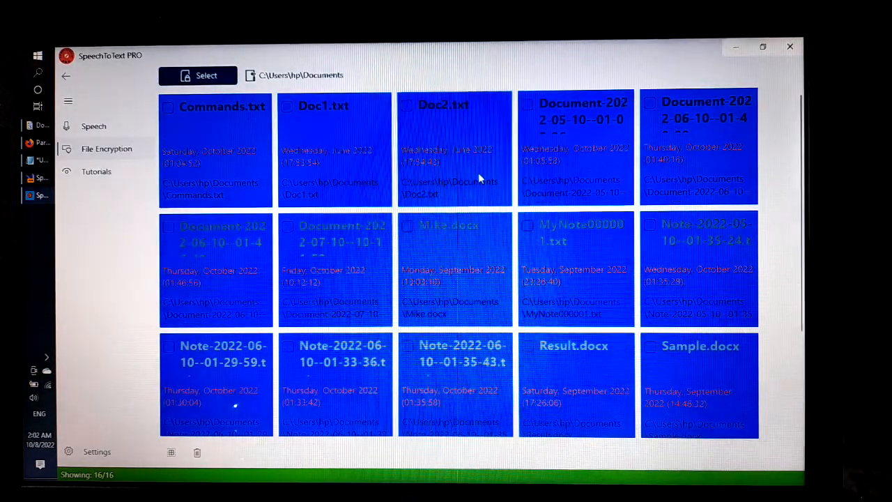
pyautogui.moveTo(471, 232)
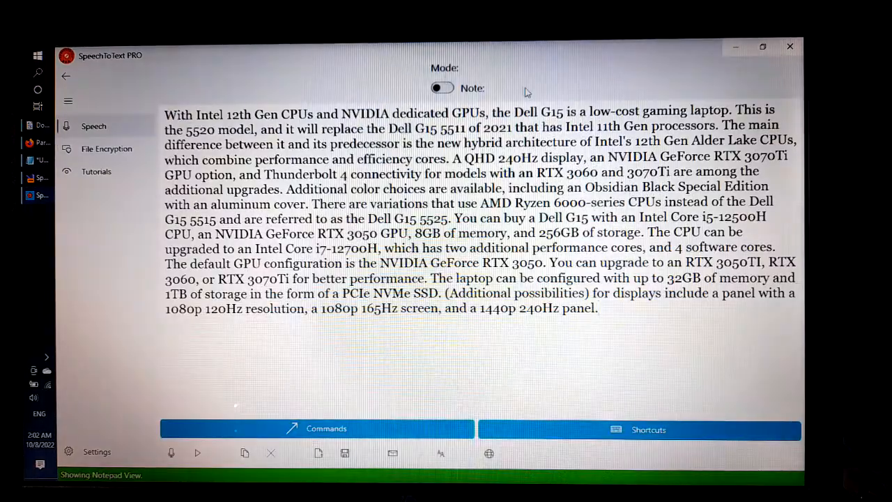
pyautogui.click(443, 88)
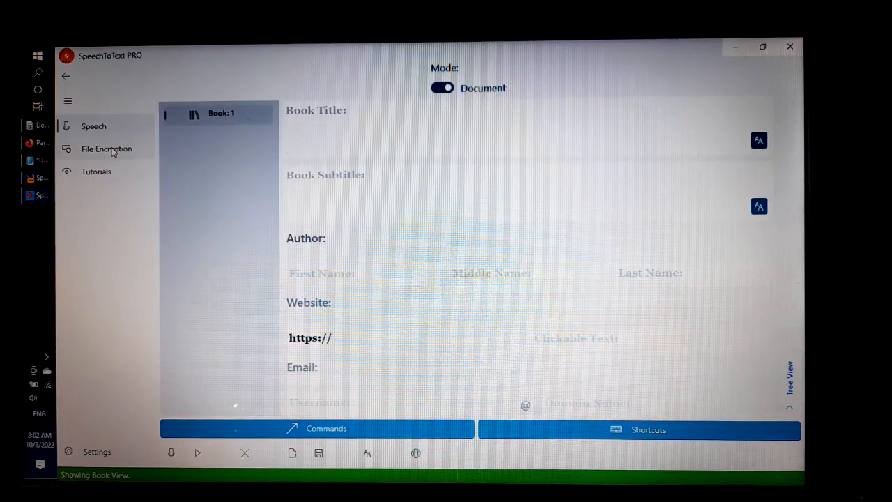
pyautogui.click(106, 149)
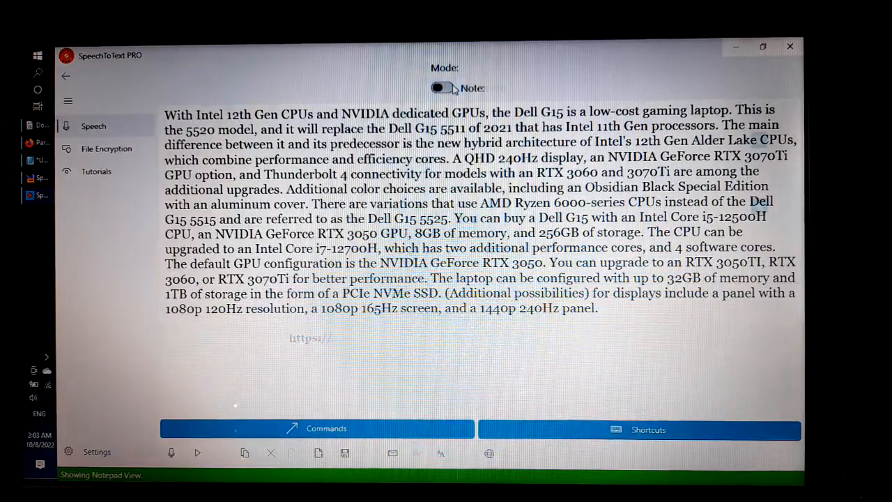
# Switch the speech page to Document mode and save the generated content.
pyautogui.click(443, 88)
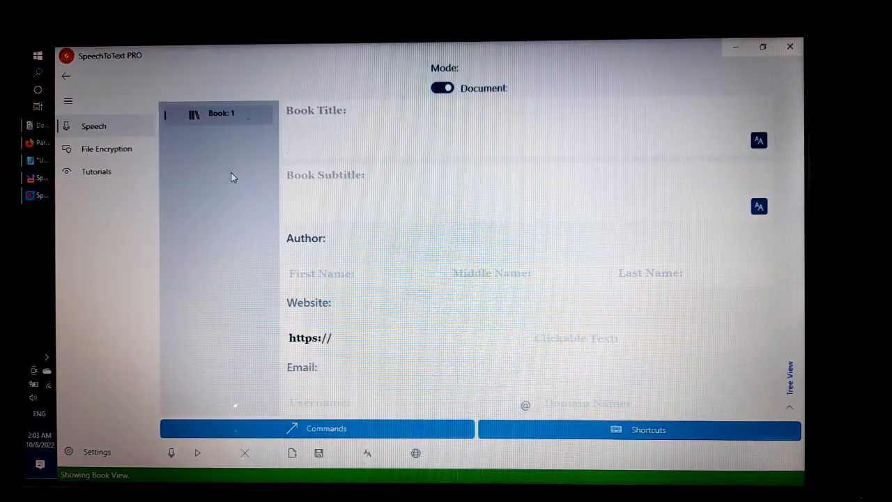
pyautogui.moveTo(483, 161)
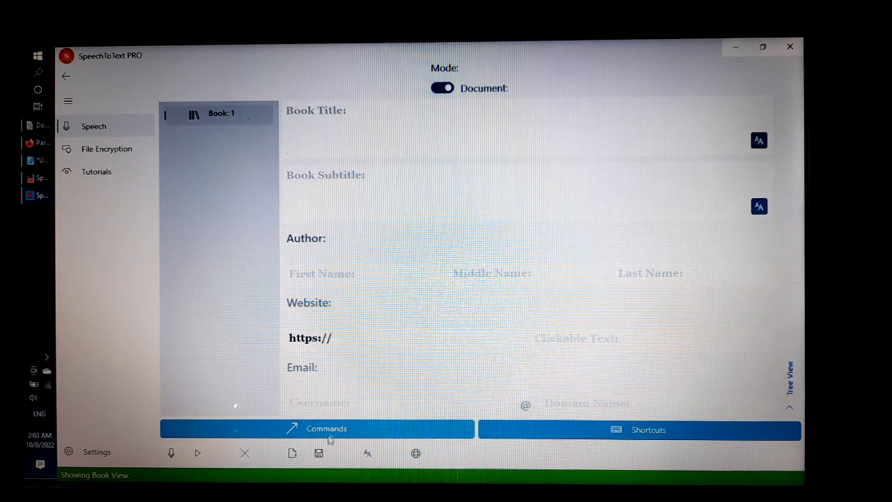
pyautogui.moveTo(318, 454)
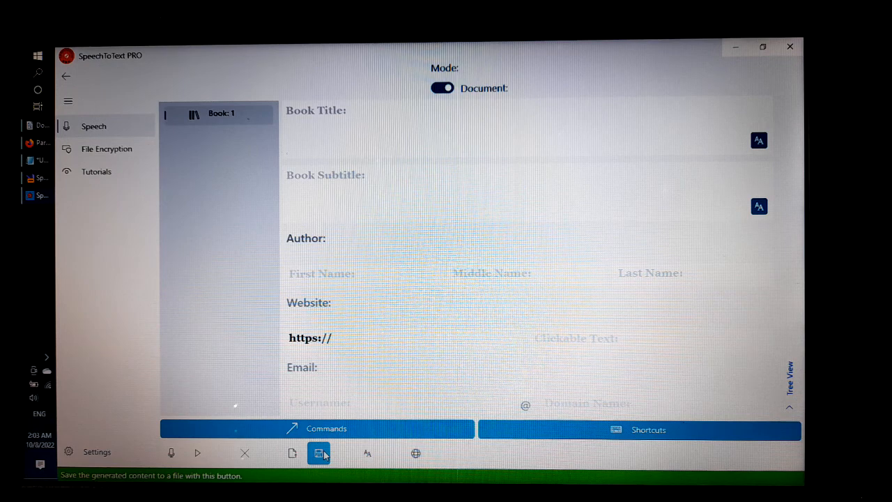
pyautogui.click(319, 453)
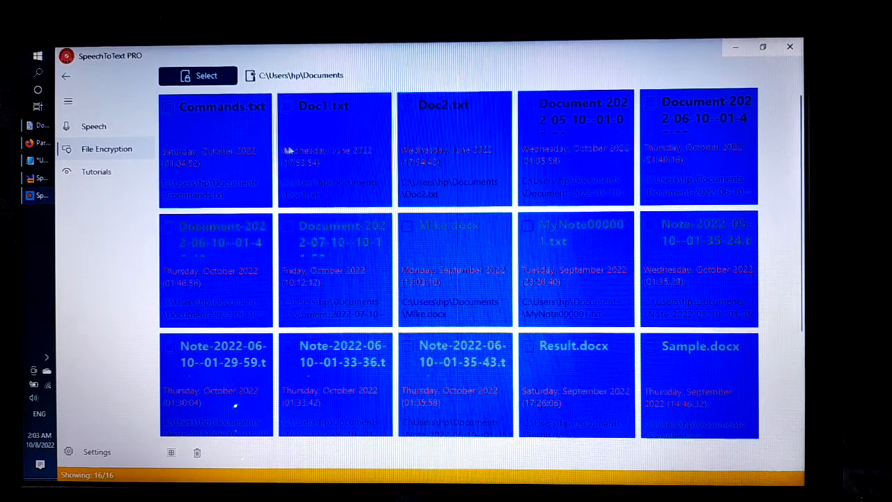
pyautogui.moveTo(312, 112)
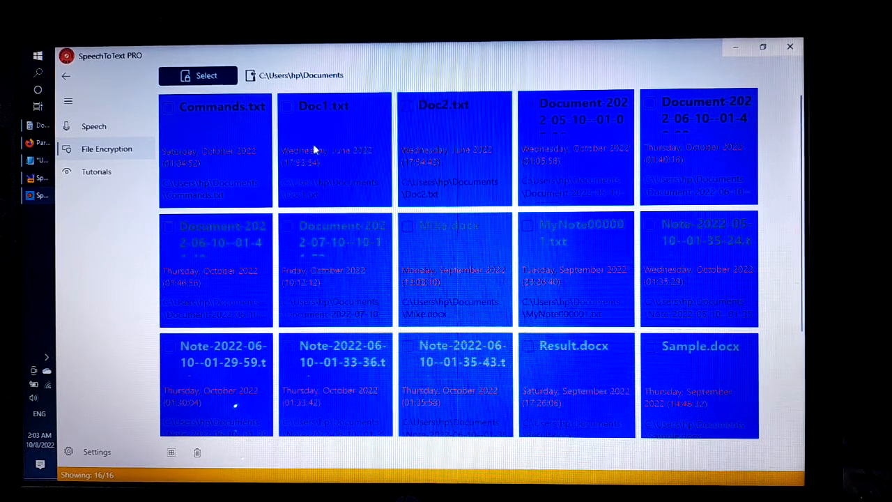
pyautogui.moveTo(334, 166)
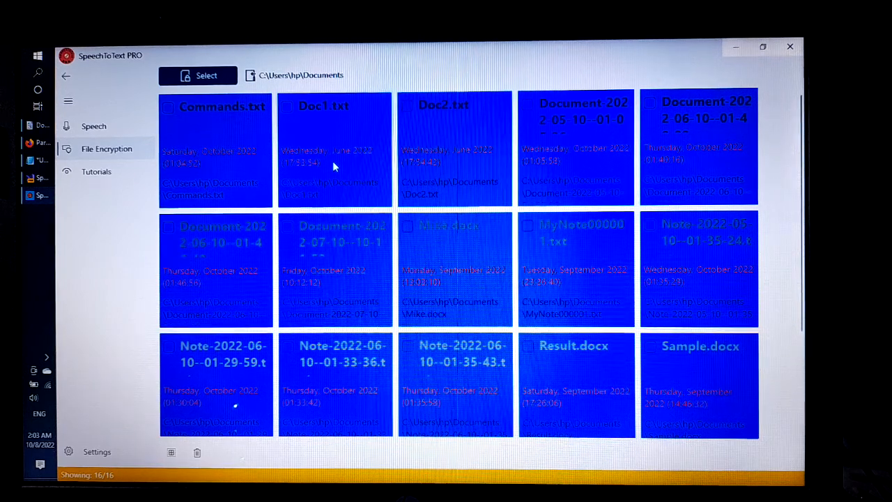
pyautogui.moveTo(368, 146)
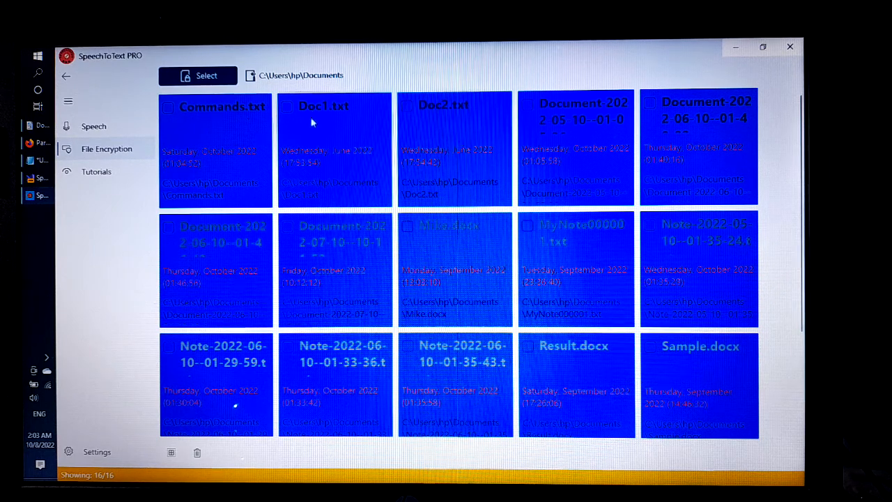
pyautogui.moveTo(342, 115)
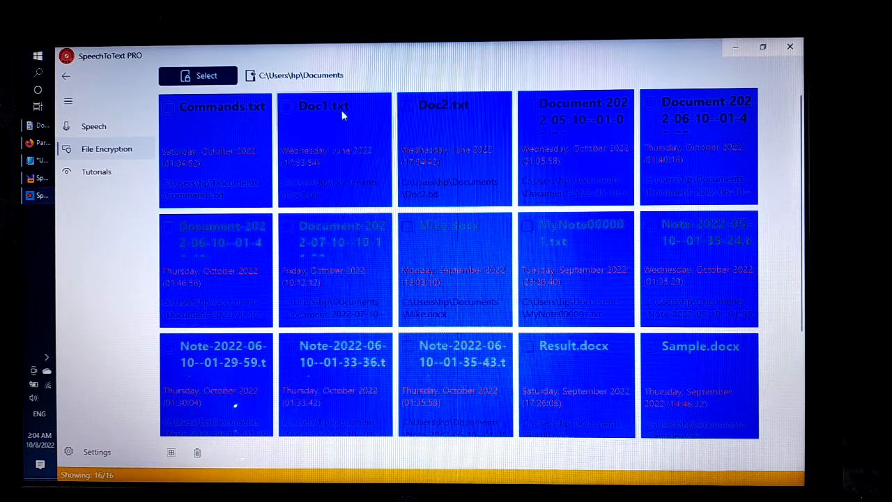
pyautogui.moveTo(311, 133)
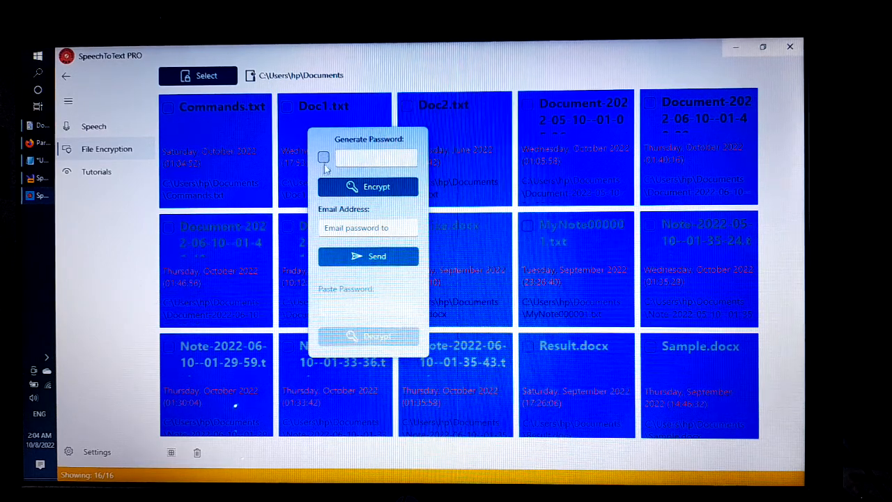
# Mark Doc1.txt and generate a random password for encrypting it.
pyautogui.click(323, 157)
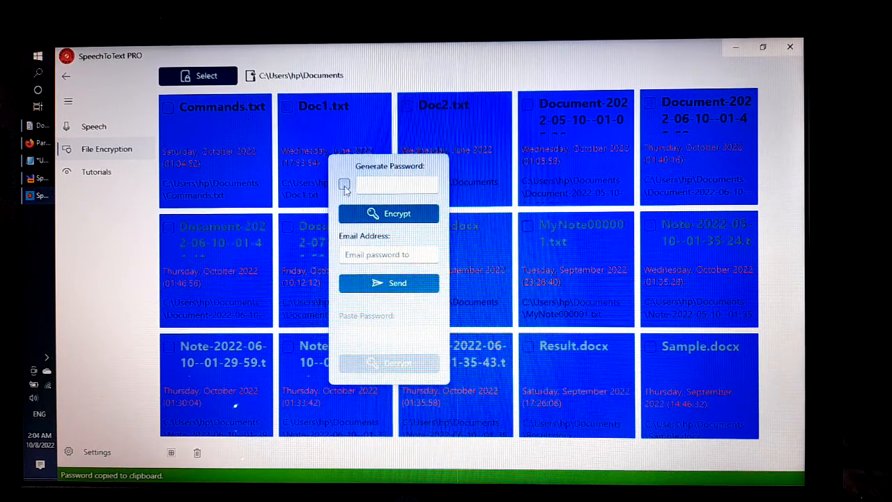
pyautogui.click(344, 184)
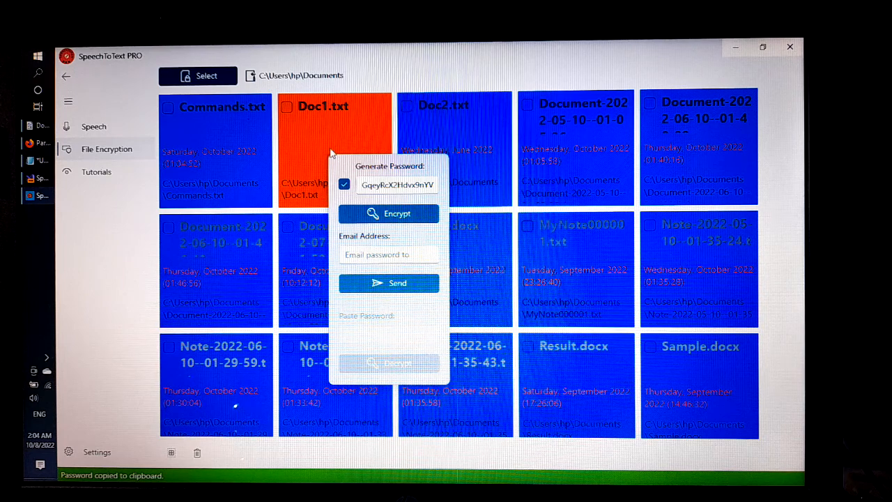
pyautogui.moveTo(332, 146)
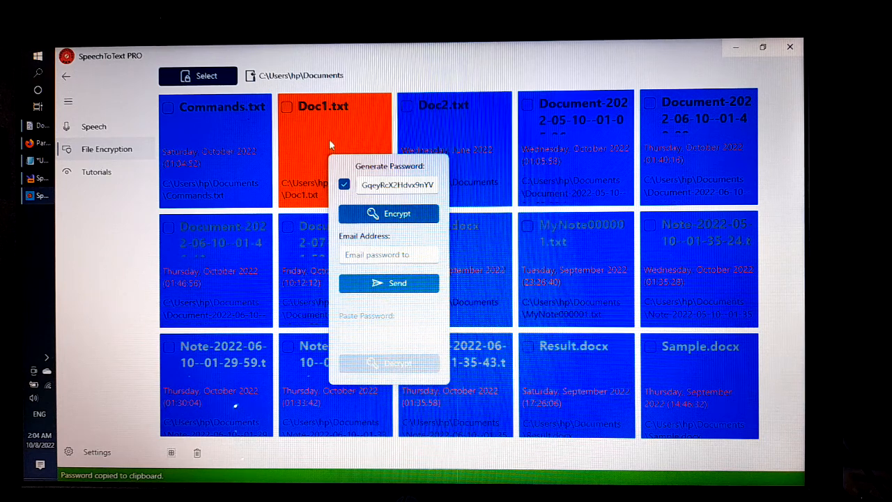
pyautogui.moveTo(331, 136)
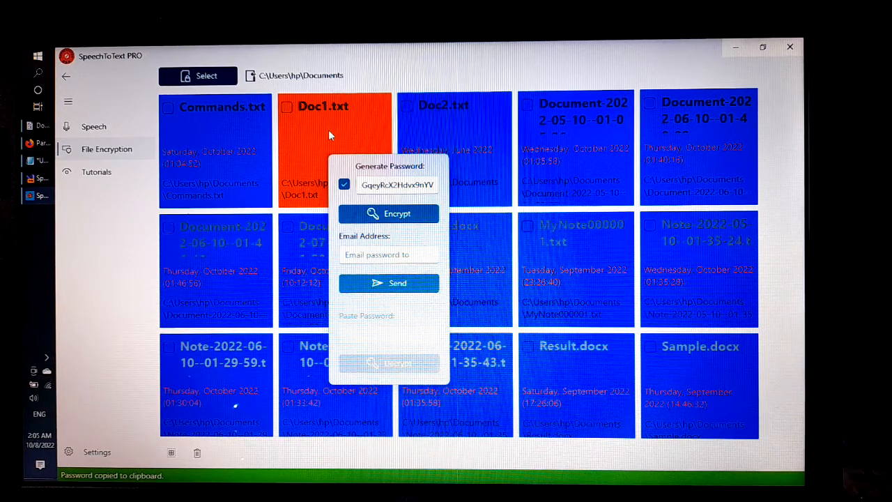
pyautogui.moveTo(342, 142)
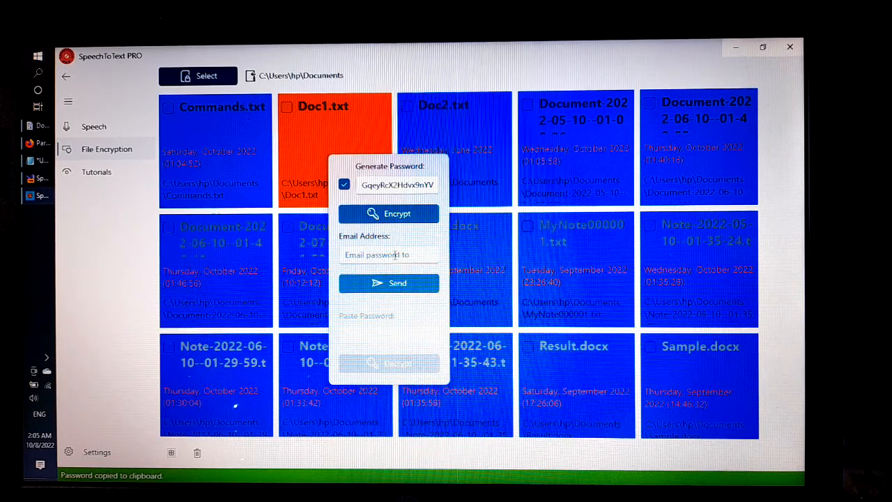
# Enter the email address 'oak' and send Doc1.txt's generated password.
pyautogui.click(389, 255)
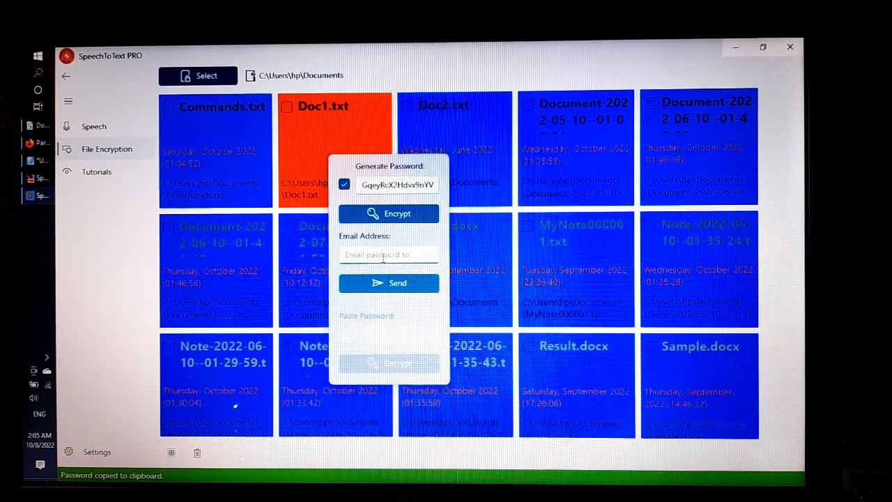
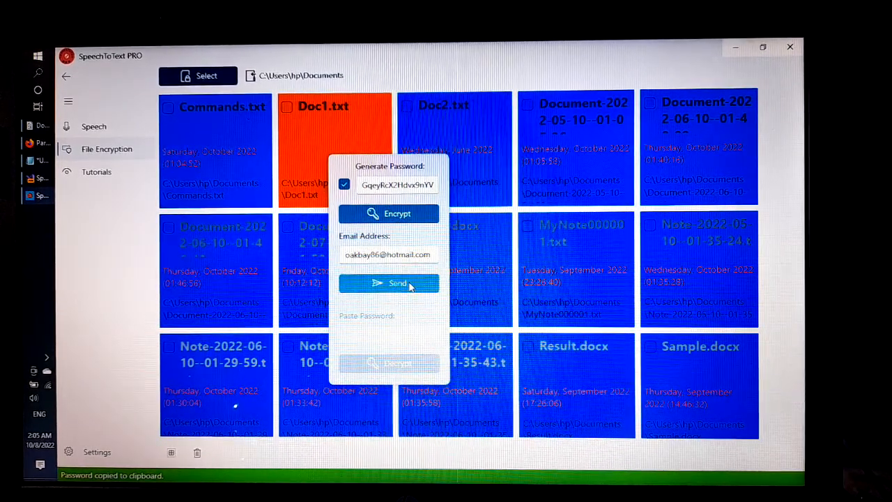
pyautogui.click(389, 282)
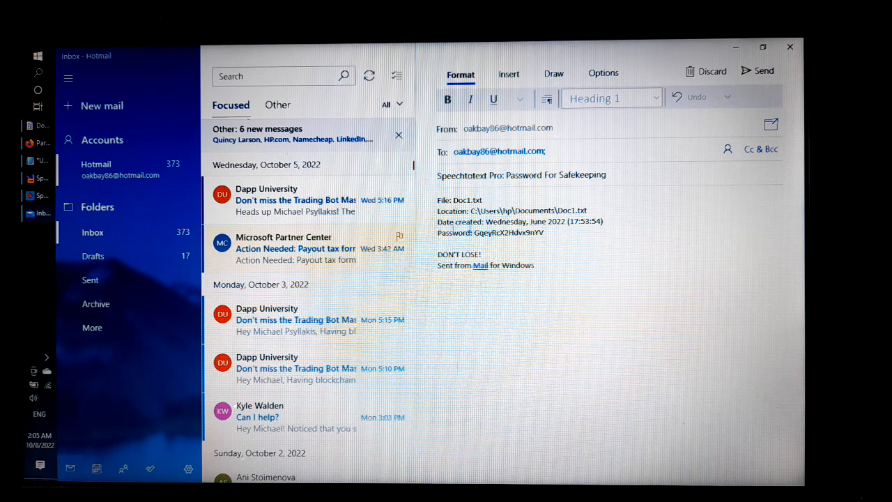
# Send the Mail draft holding Doc1.txt's location, creation date and password.
pyautogui.click(544, 151)
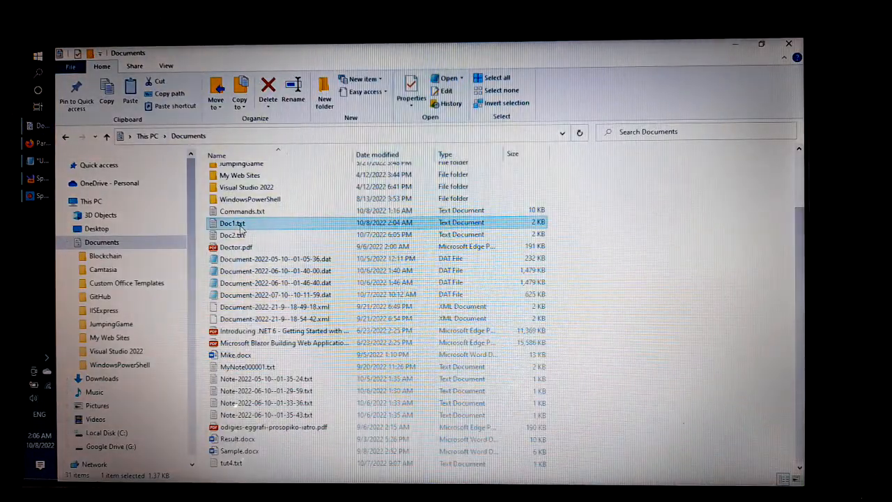
# Open Doc1.txt in Notepad to show scrambled text, then close it.
pyautogui.rightClick(232, 222)
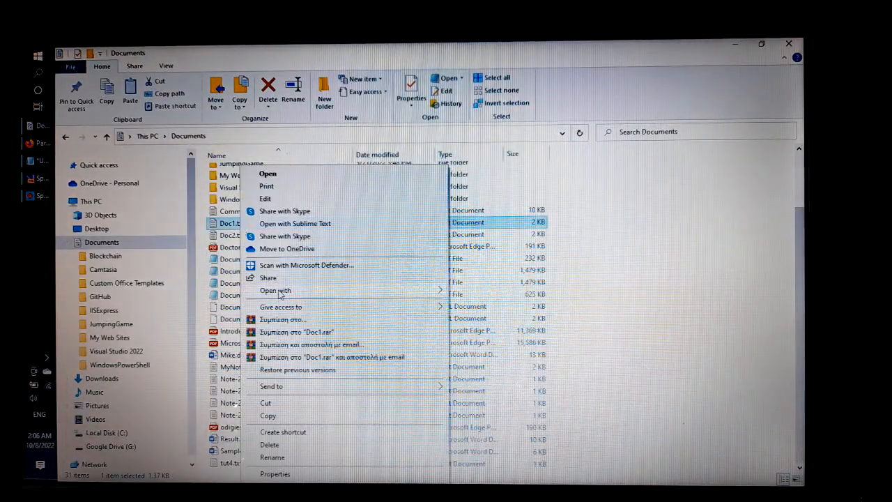
pyautogui.moveTo(349, 297)
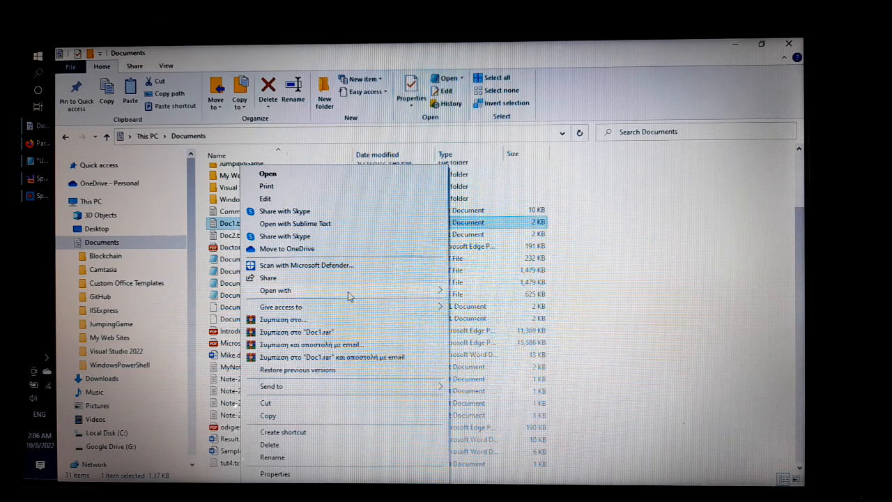
pyautogui.click(268, 173)
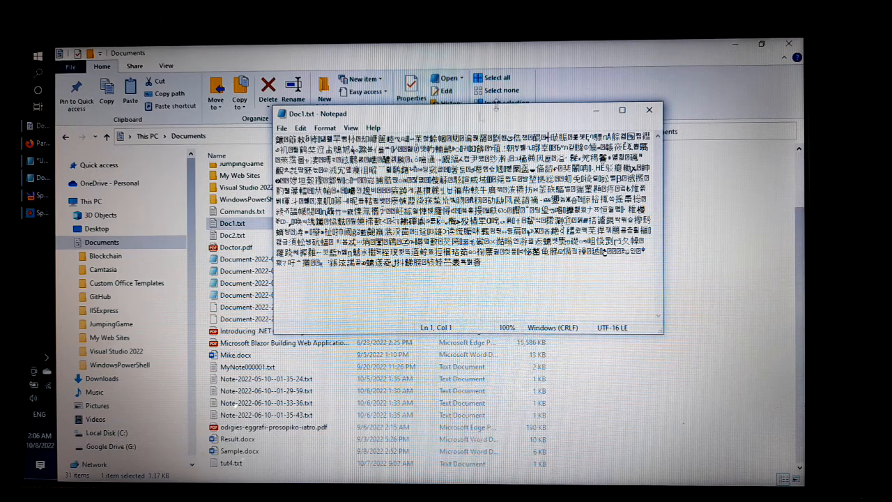
pyautogui.click(649, 110)
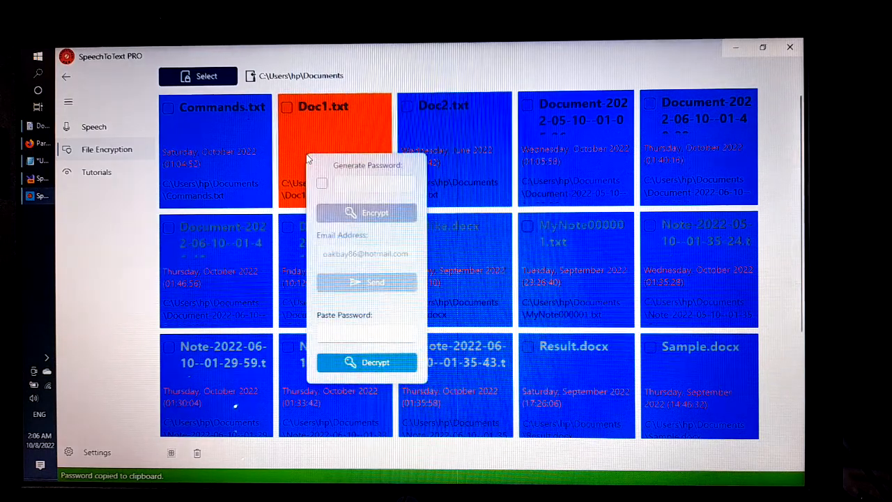
# Paste the saved password and decrypt Doc1.txt, bringing the status to 16/16.
pyautogui.rightClick(341, 335)
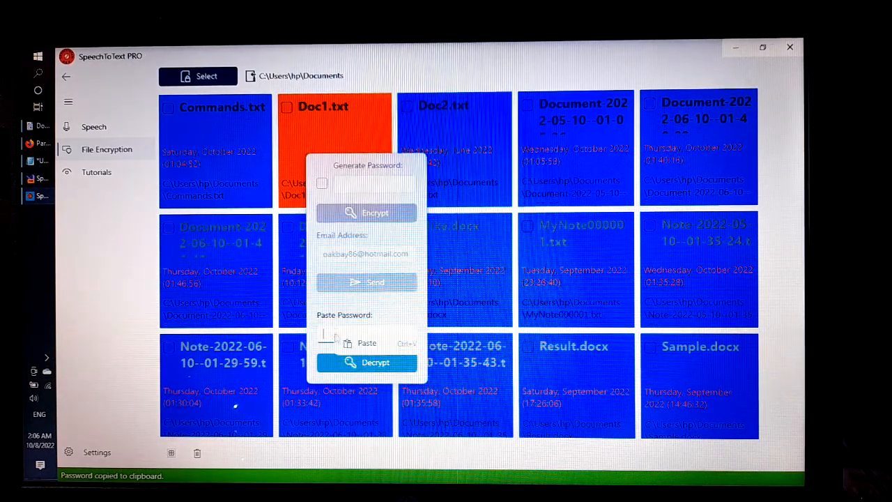
pyautogui.click(360, 343)
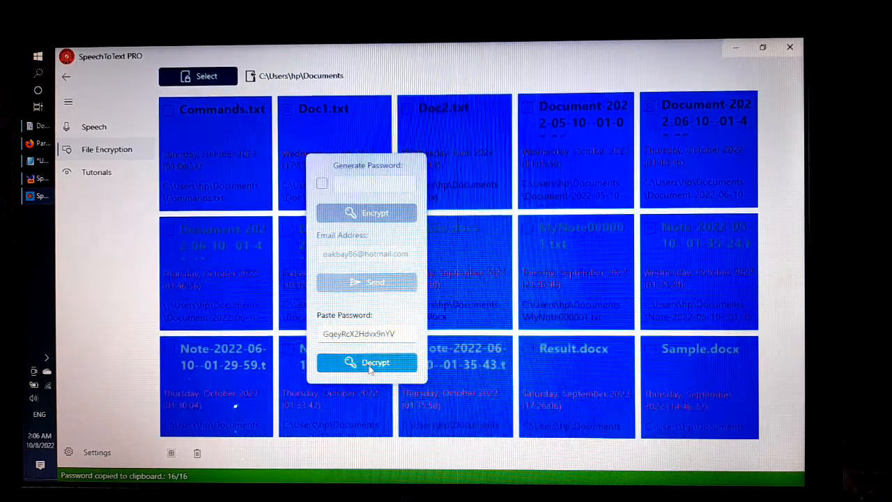
pyautogui.click(367, 362)
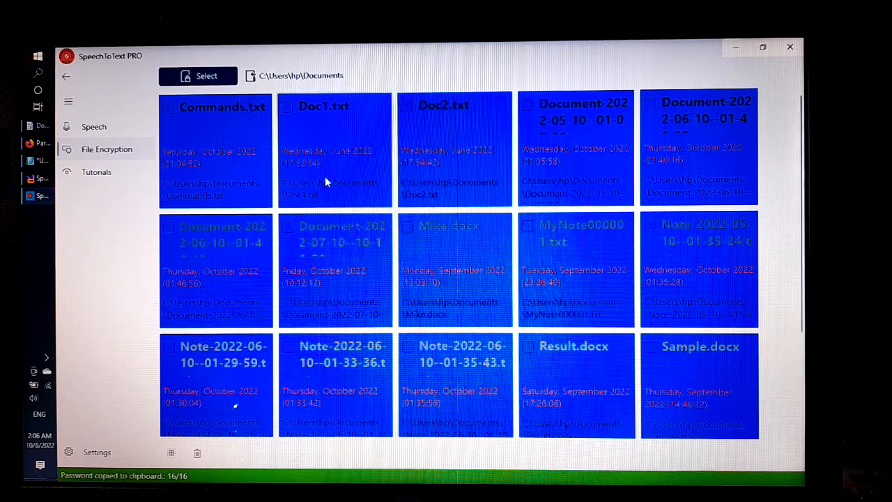
pyautogui.moveTo(303, 173)
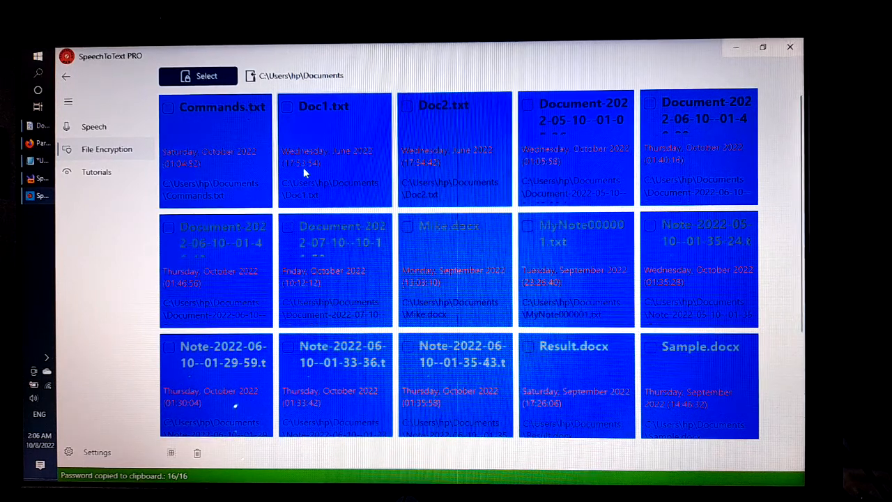
pyautogui.moveTo(350, 175)
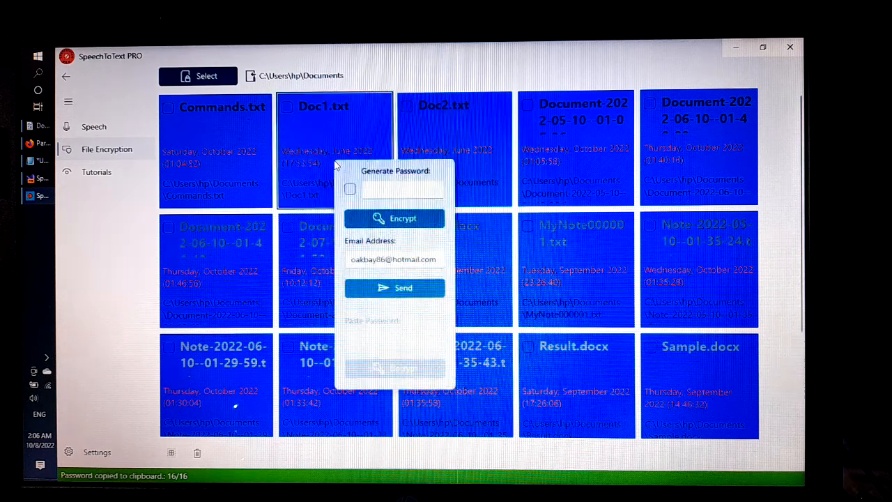
pyautogui.moveTo(361, 347)
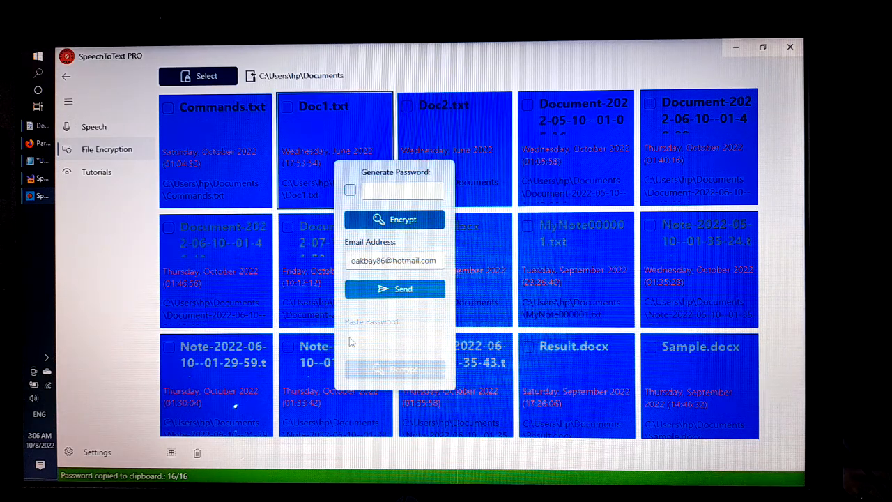
pyautogui.moveTo(340, 114)
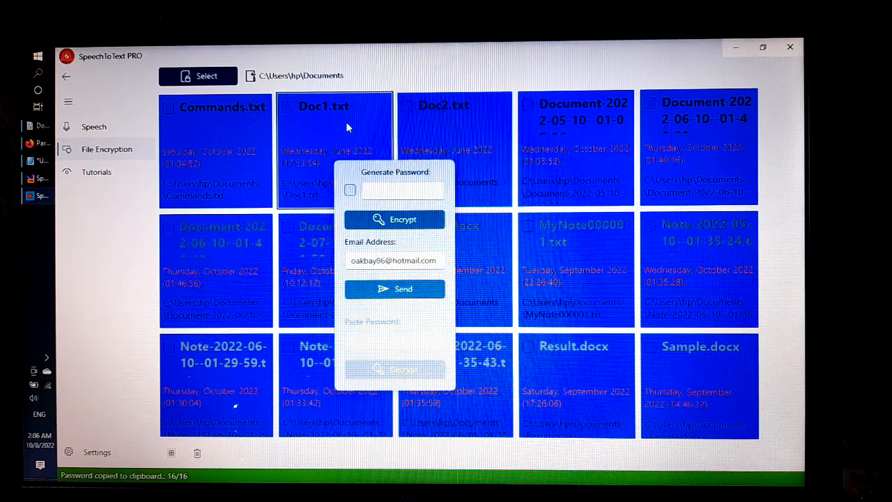
pyautogui.moveTo(360, 378)
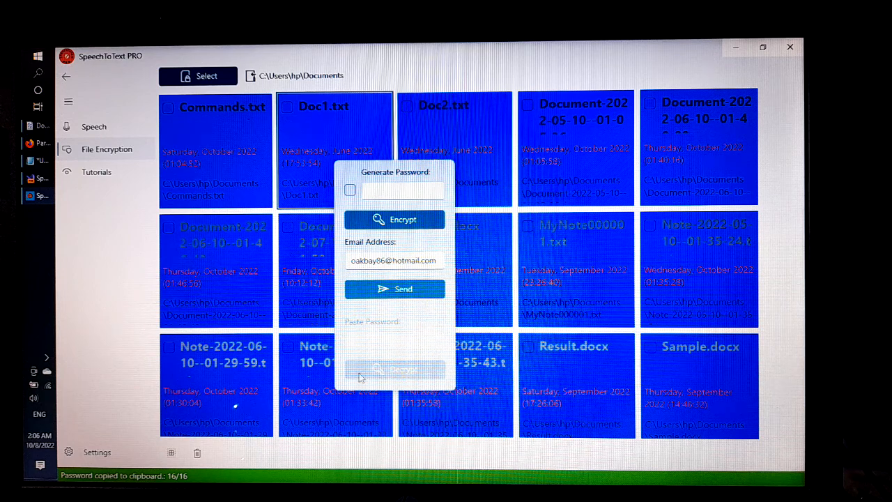
pyautogui.moveTo(314, 149)
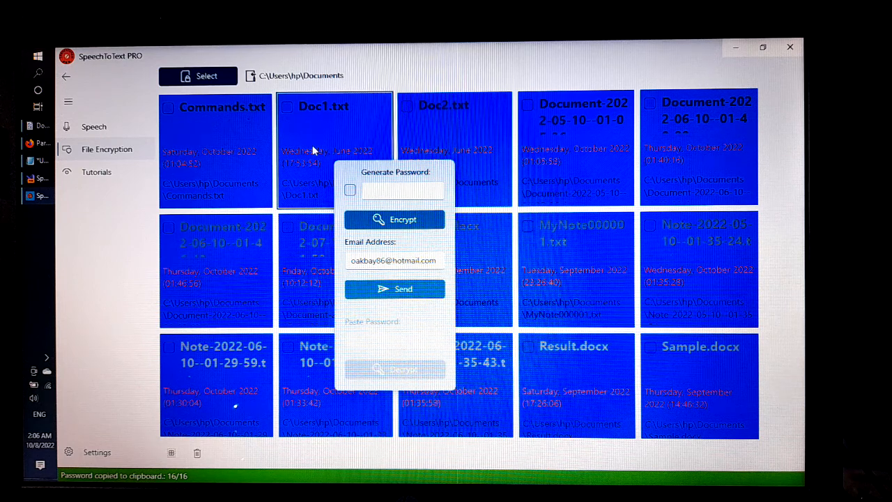
pyautogui.moveTo(411, 207)
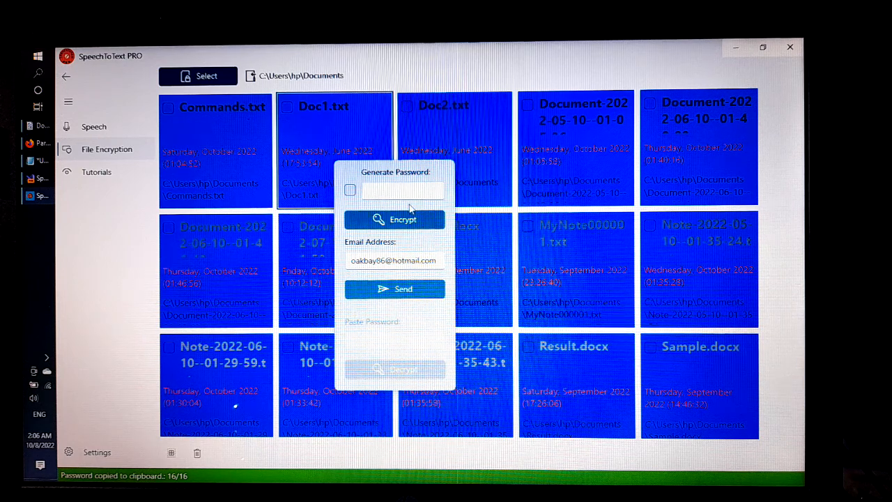
pyautogui.moveTo(339, 143)
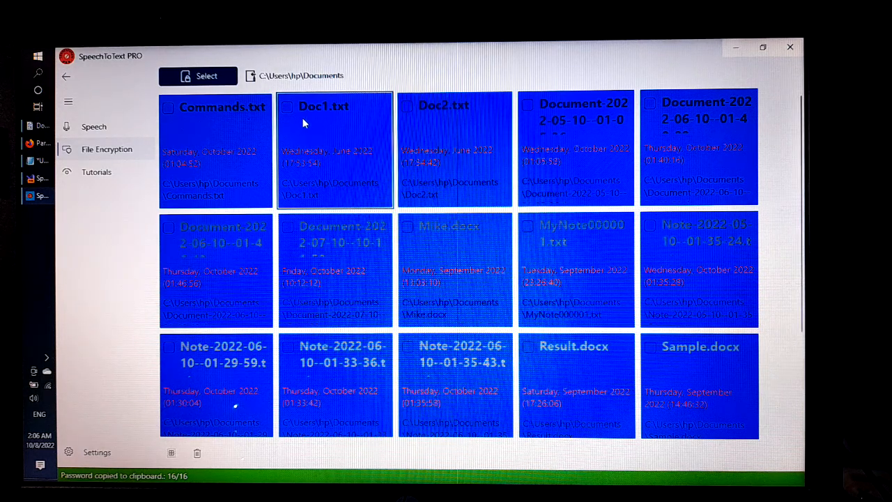
pyautogui.moveTo(334, 145)
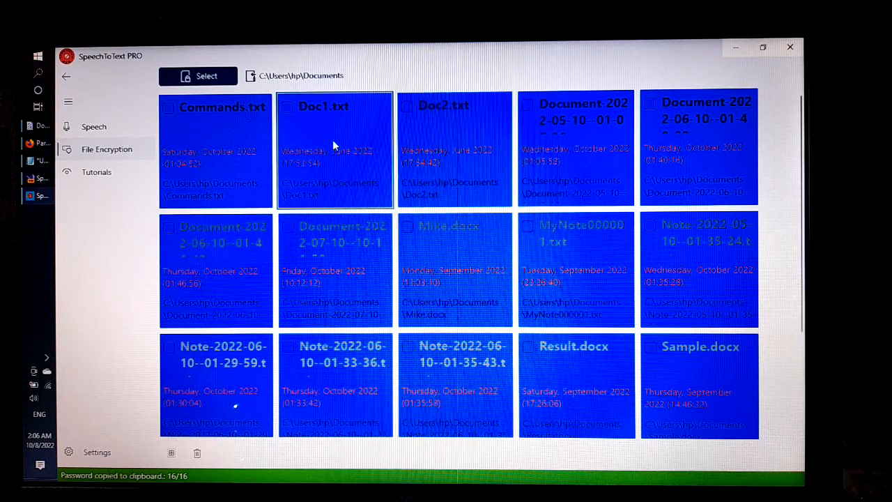